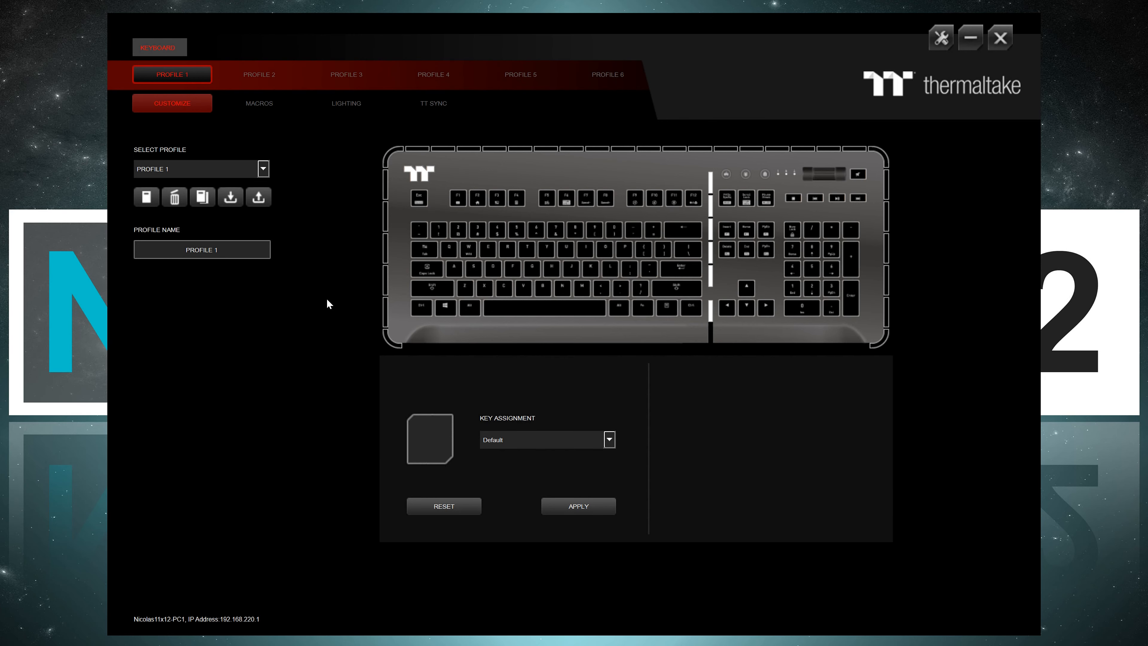
# Step: Choose the Wave effect for Profile 1's keyboard lighting
pyautogui.click(345, 74)
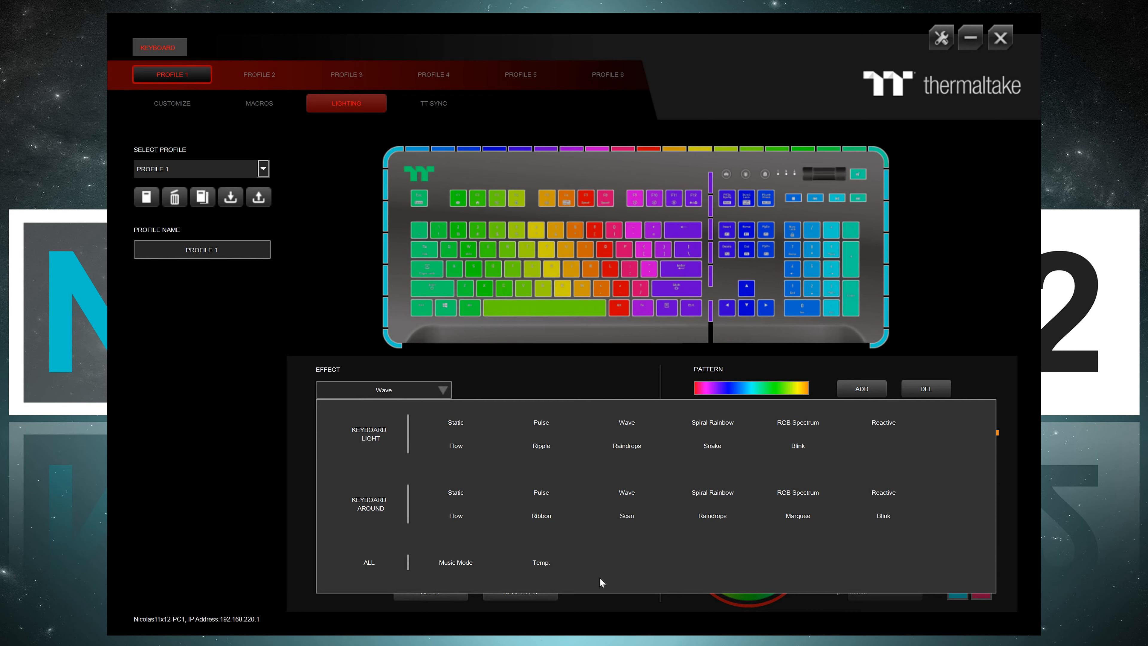
pyautogui.click(626, 422)
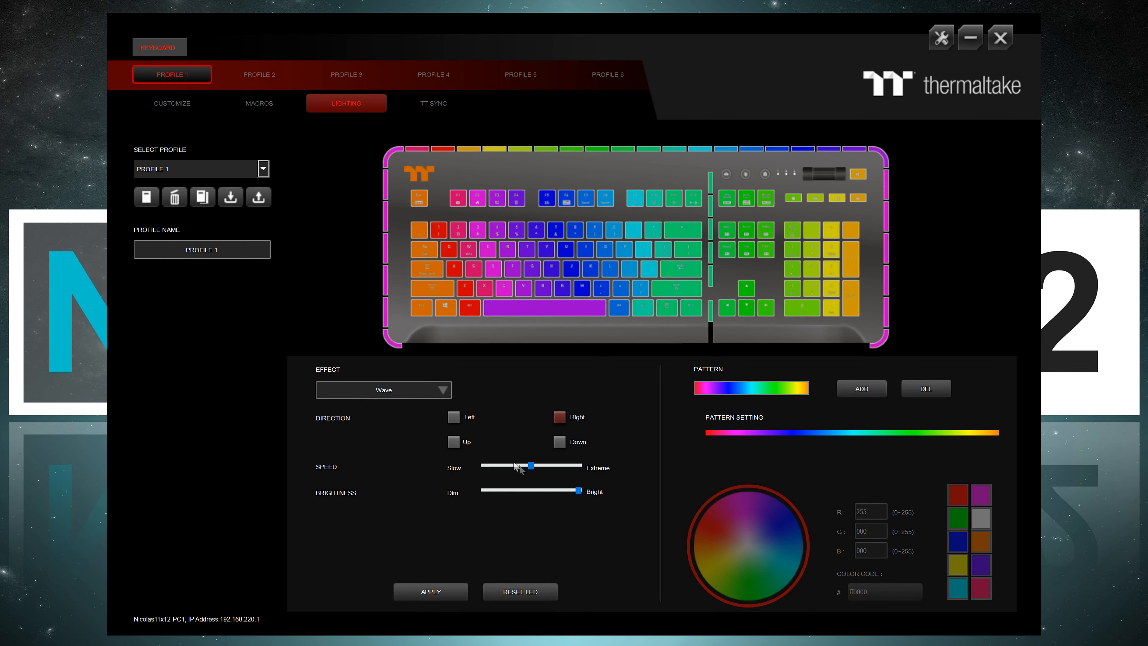
# Step: Assign the F1 key a Gaming Profile function with CS:GO as the selected game
pyautogui.click(172, 104)
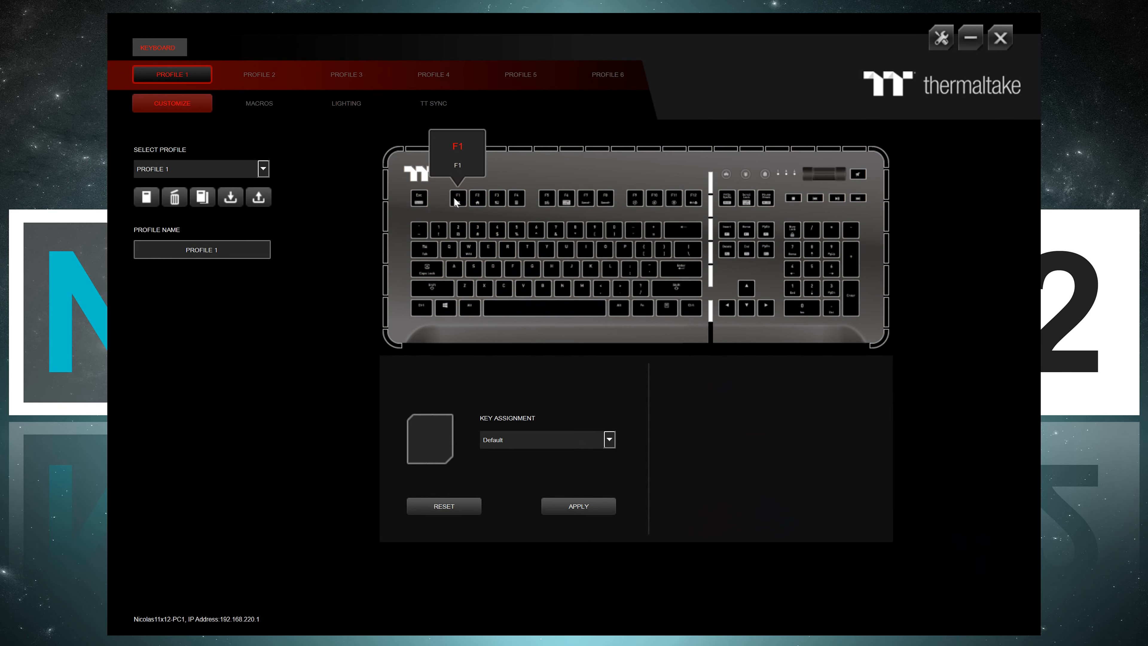
pyautogui.click(609, 439)
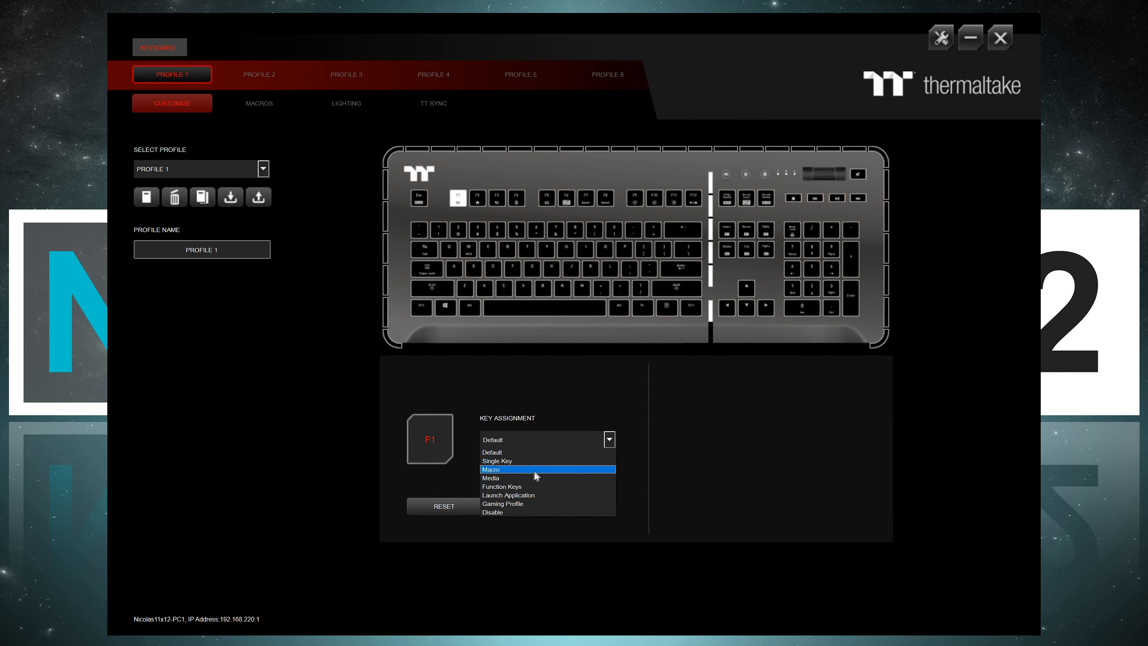
pyautogui.click(503, 504)
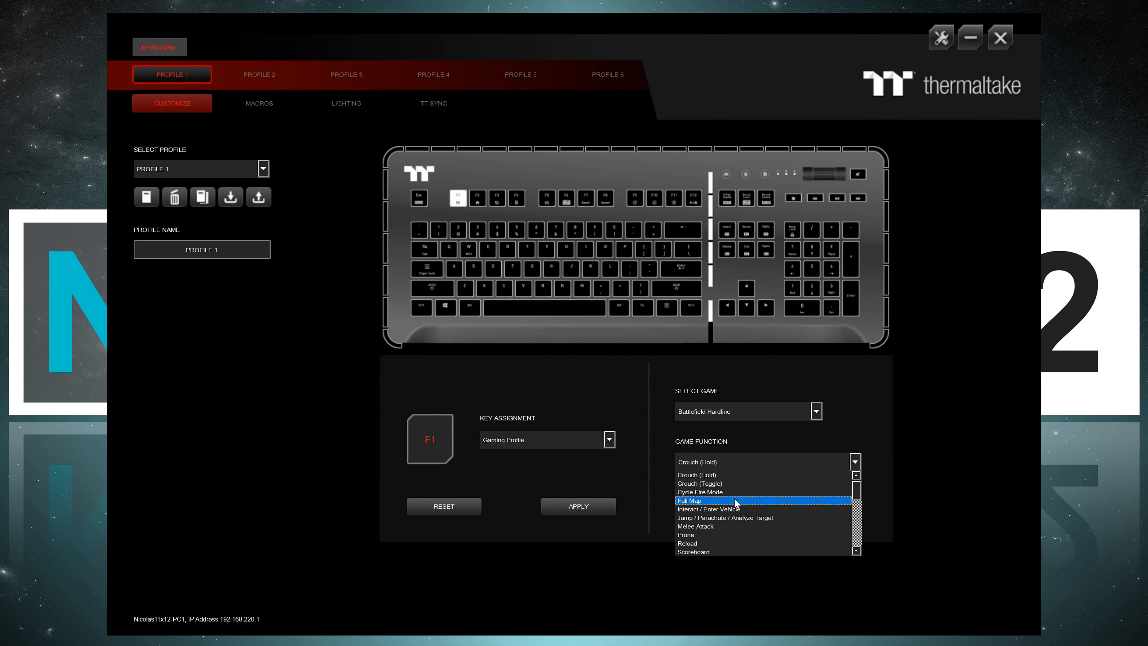
pyautogui.click(817, 411)
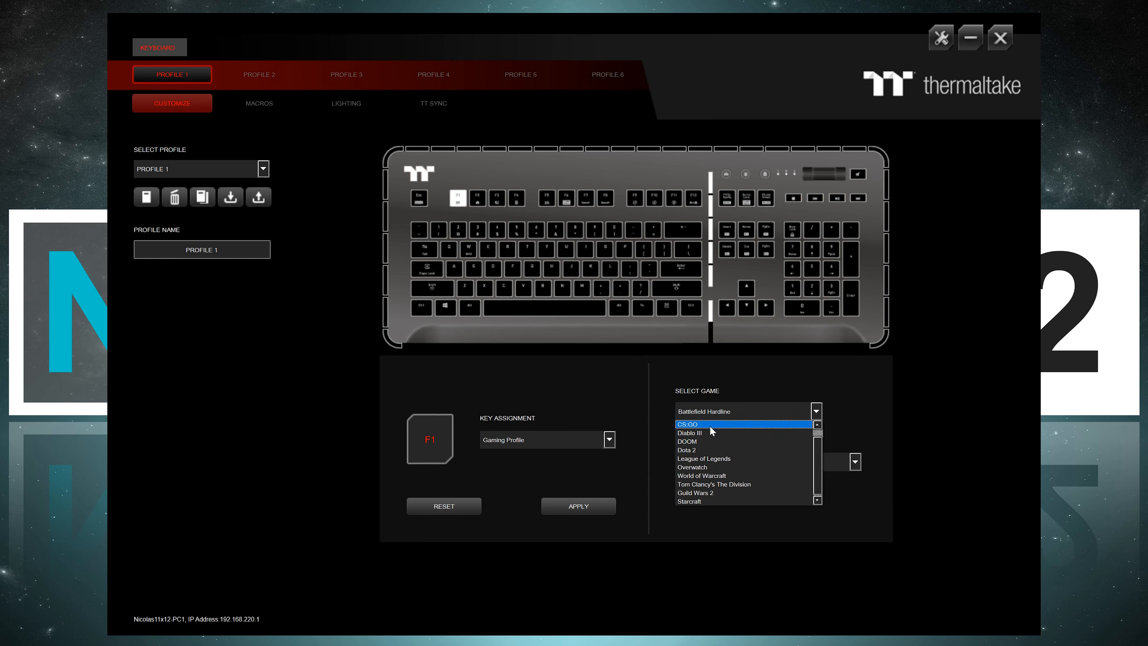
pyautogui.click(687, 424)
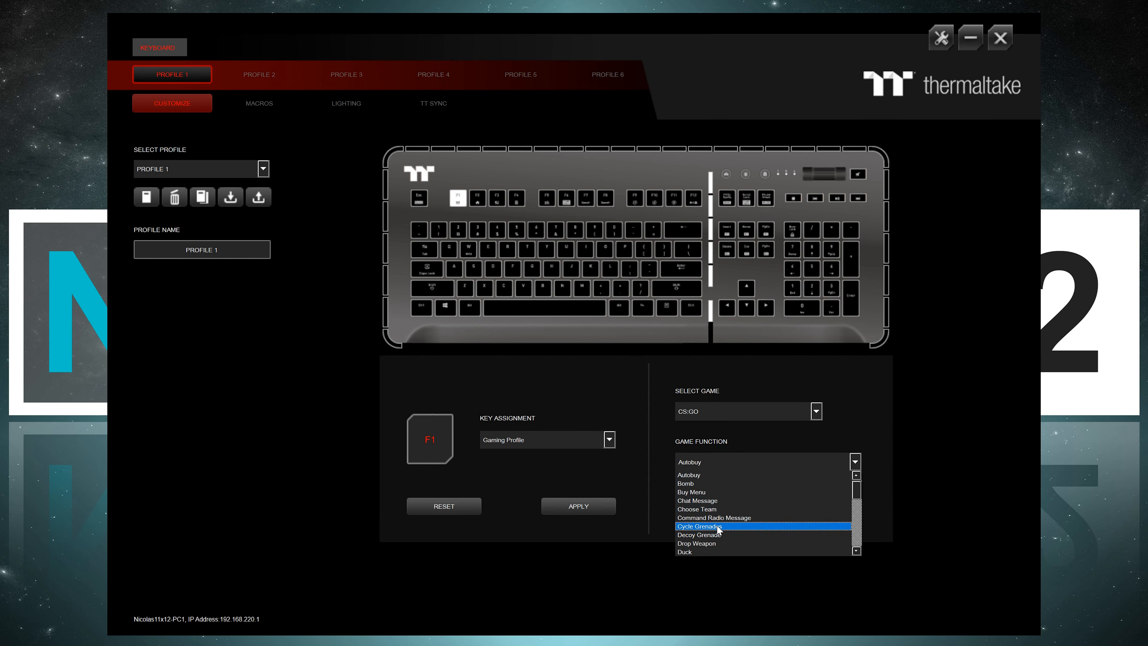